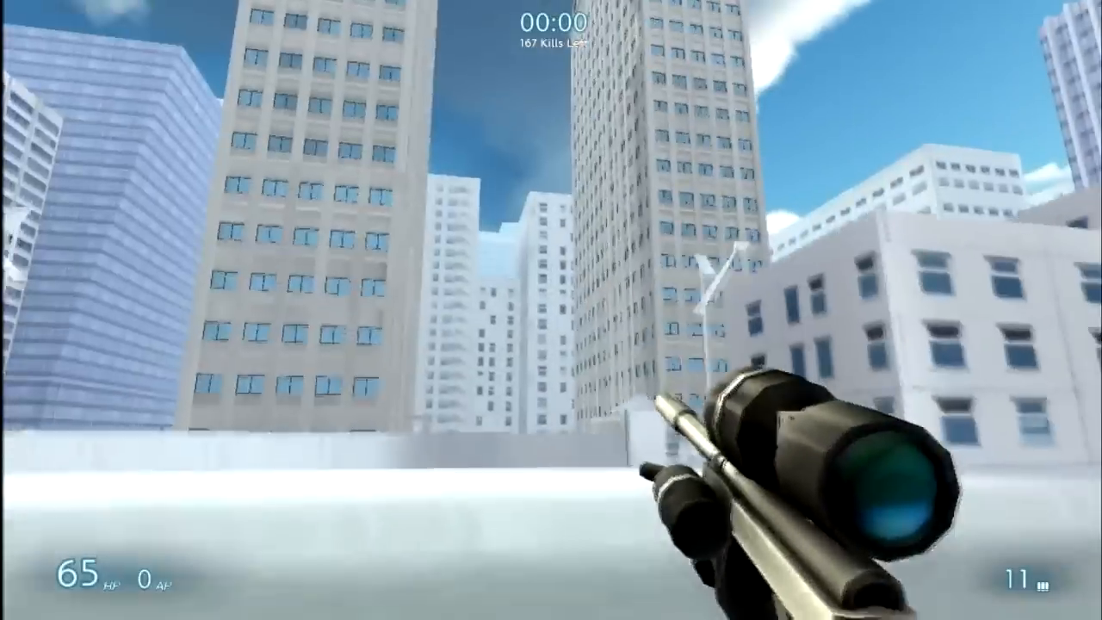
pyautogui.moveTo(550, 172)
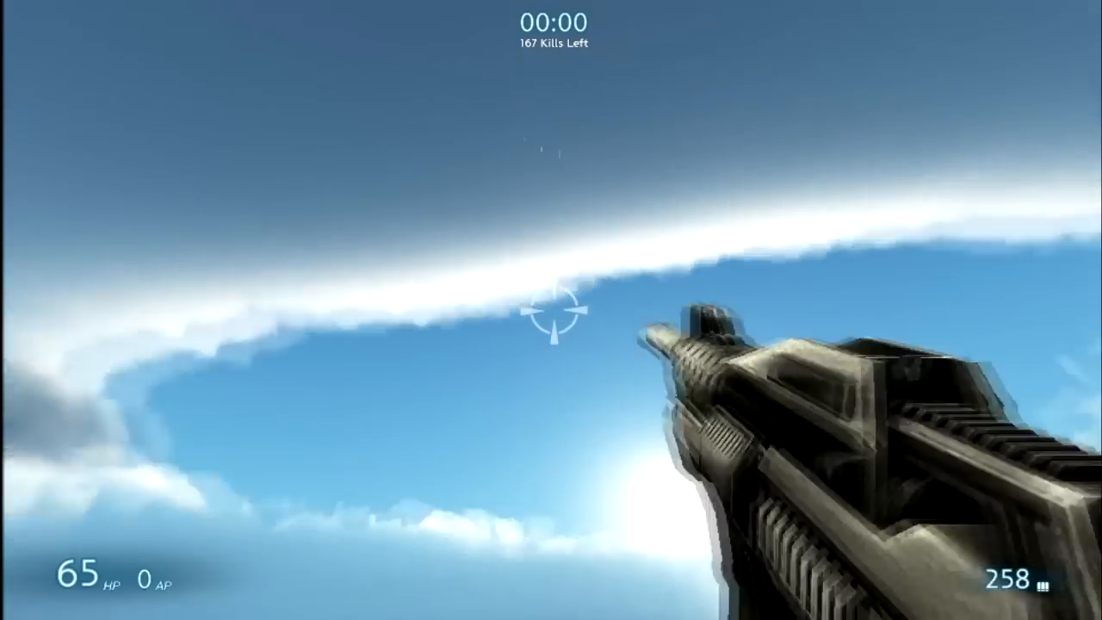
pyautogui.click(551, 310)
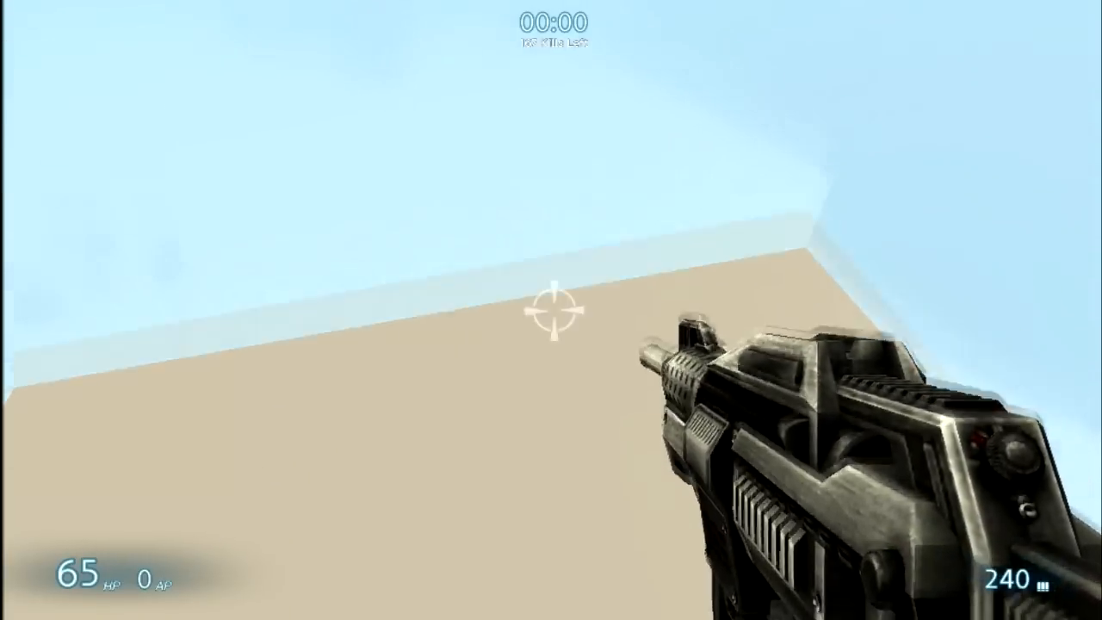
pyautogui.click(551, 310)
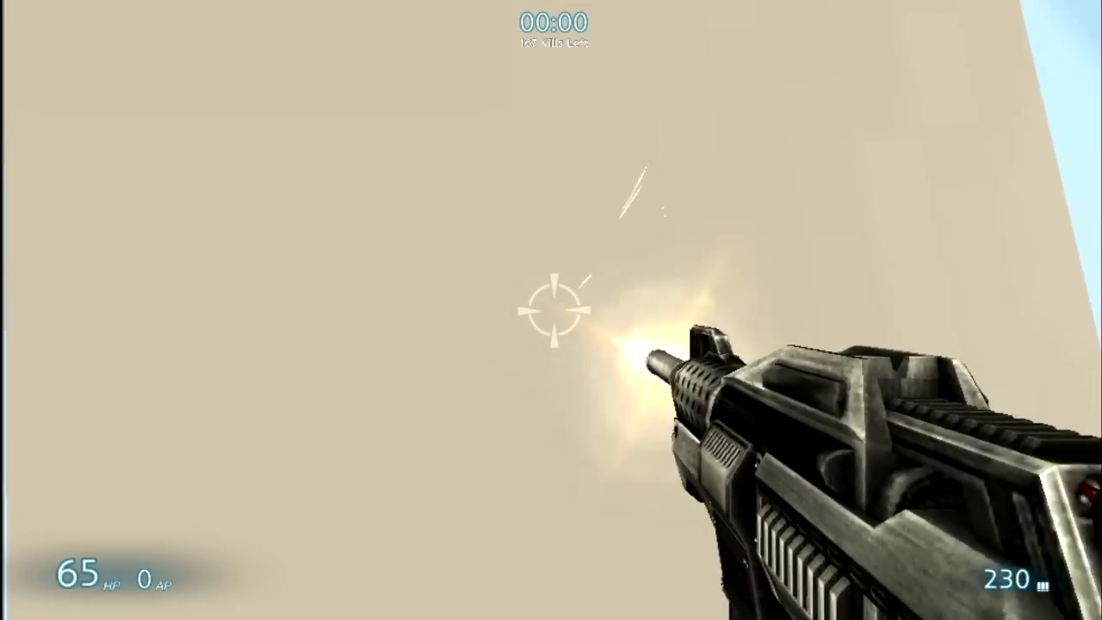
pyautogui.click(551, 310)
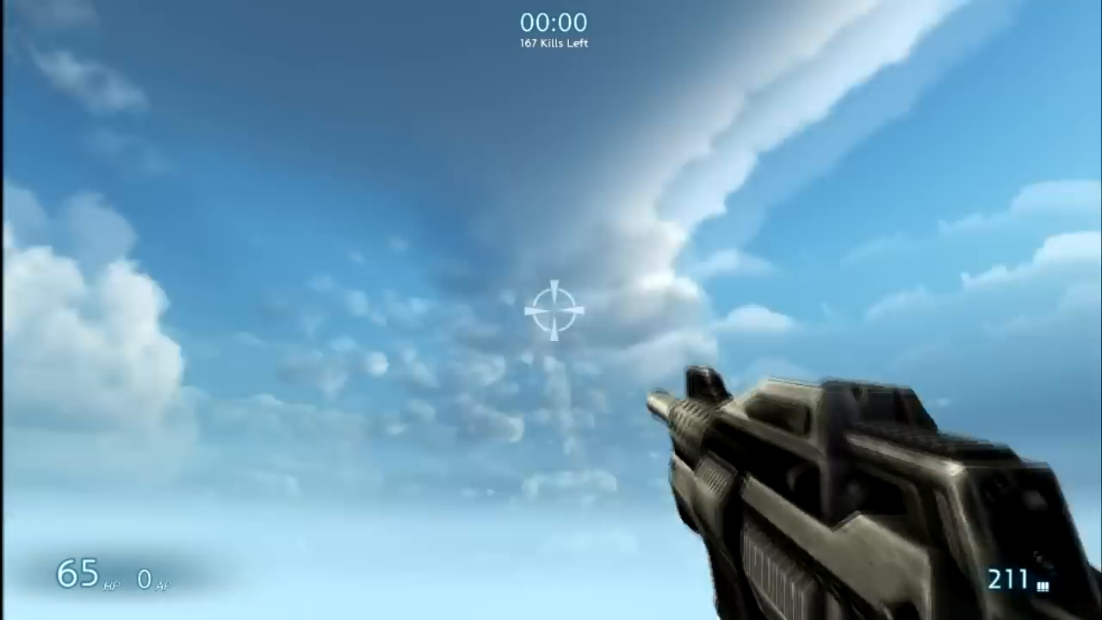
pyautogui.click(551, 310)
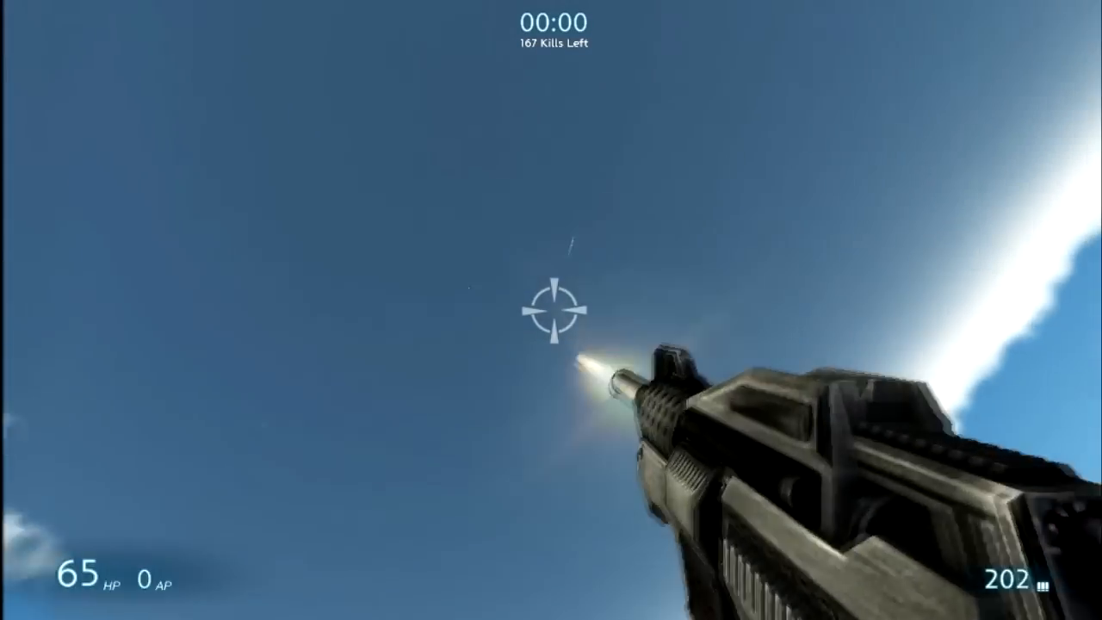
pyautogui.click(551, 310)
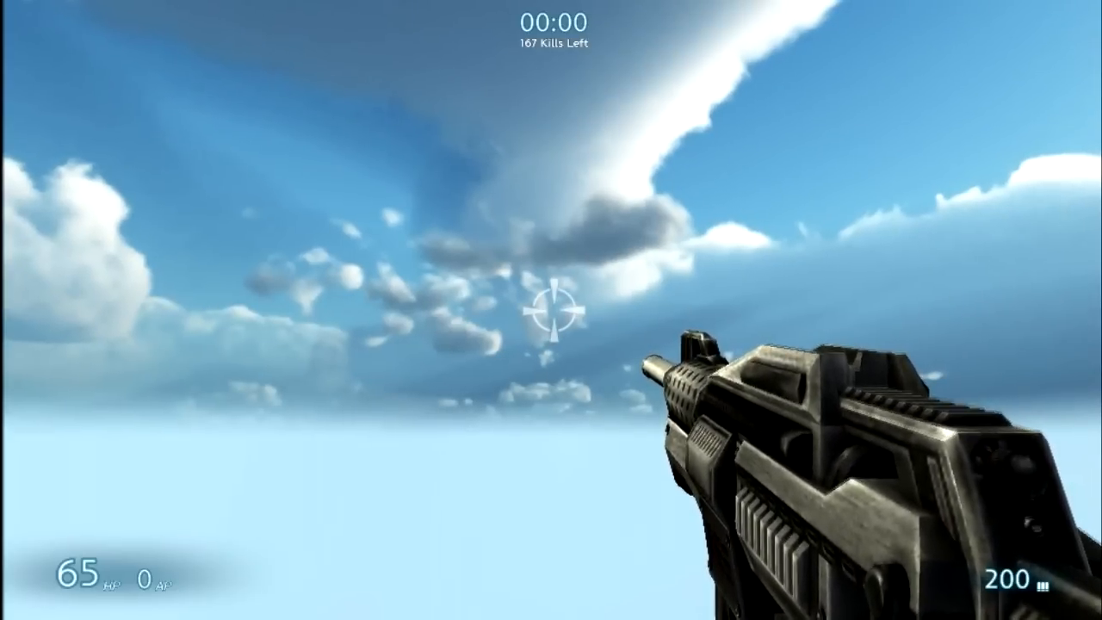
pyautogui.click(550, 310)
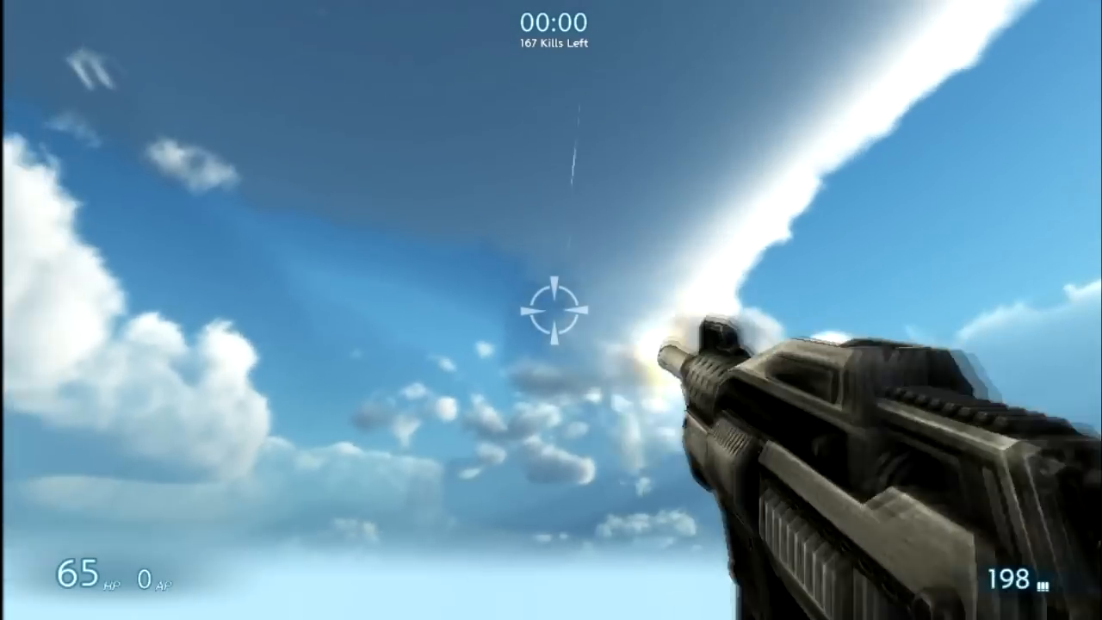
pyautogui.click(551, 310)
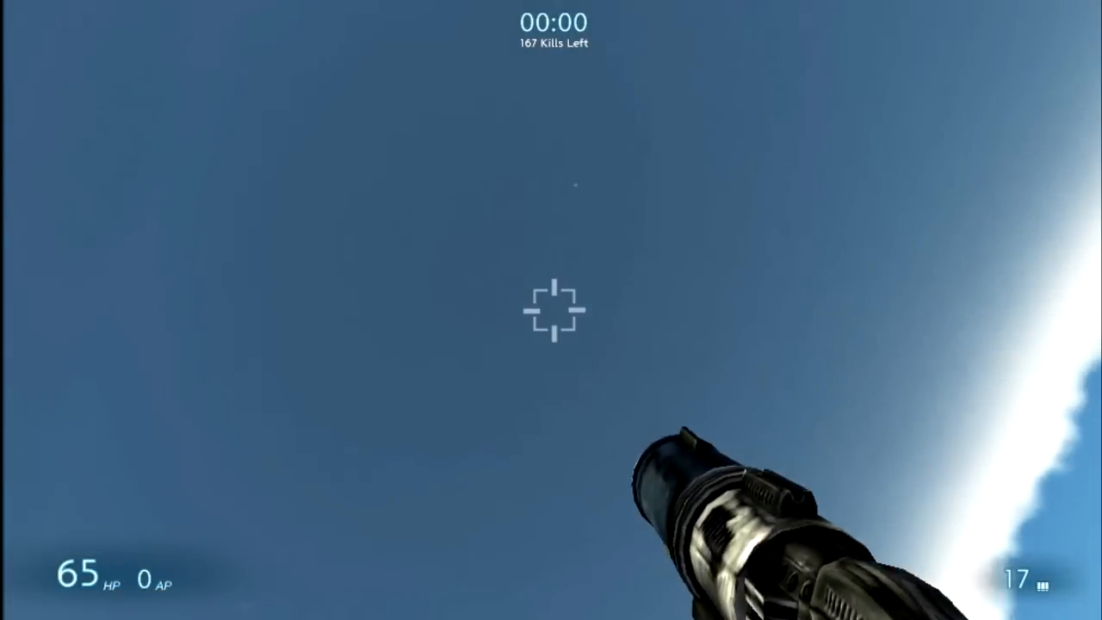
pyautogui.click(551, 310)
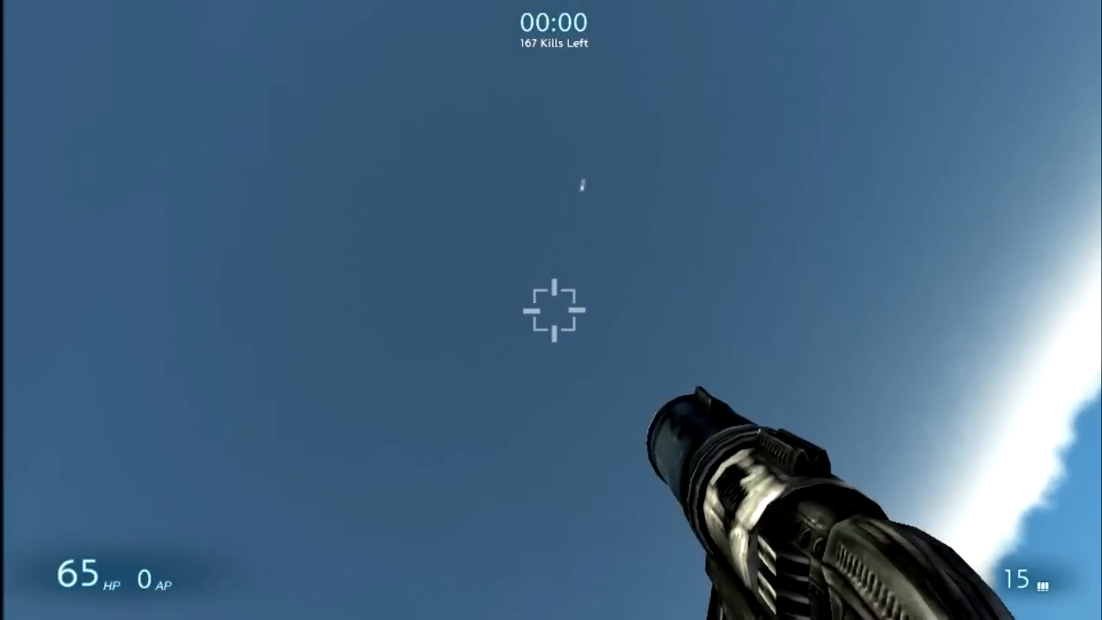
pyautogui.click(551, 310)
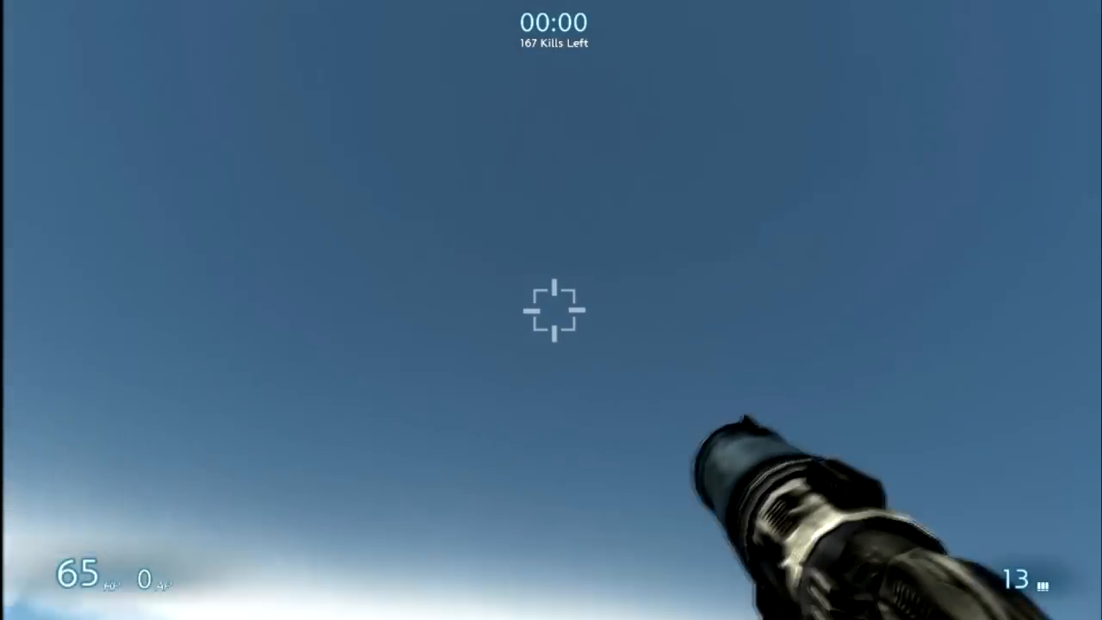
pyautogui.click(550, 310)
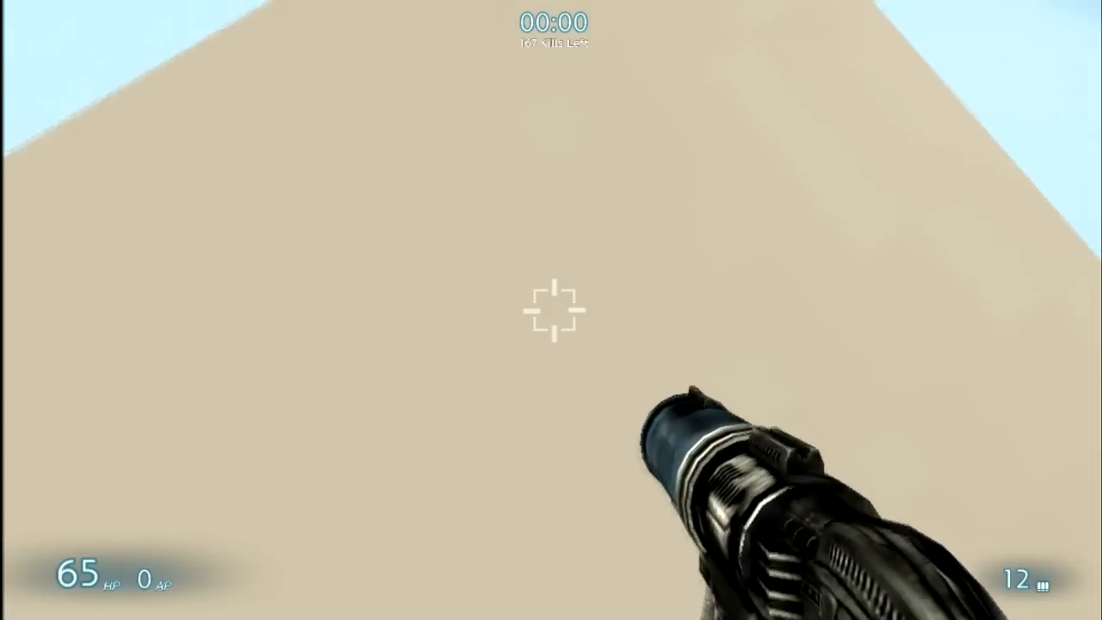
pyautogui.click(551, 310)
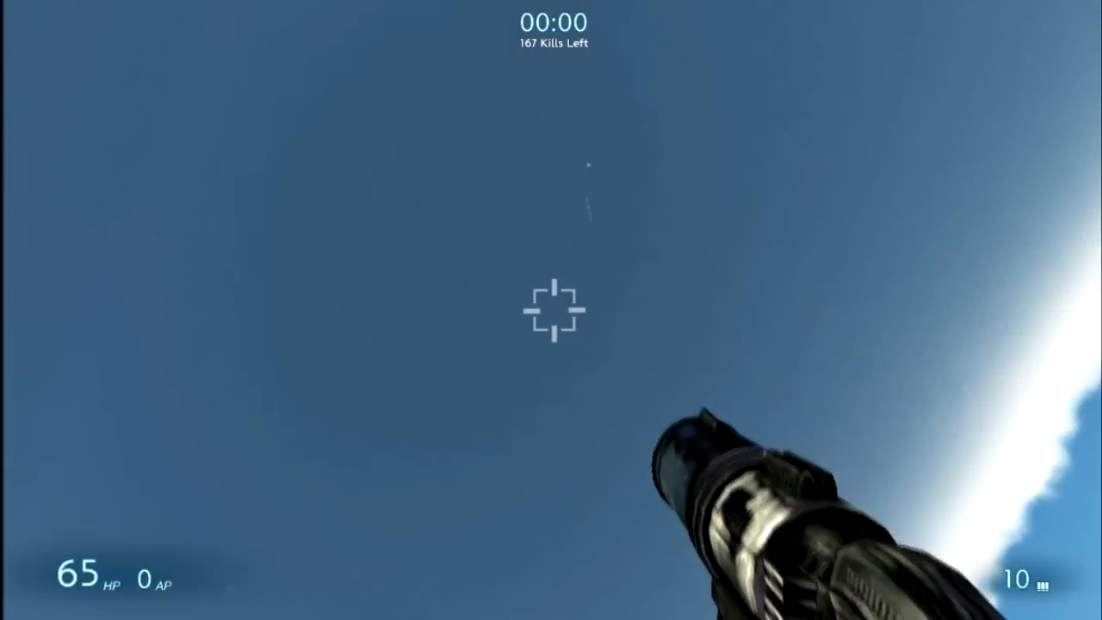
pyautogui.click(551, 310)
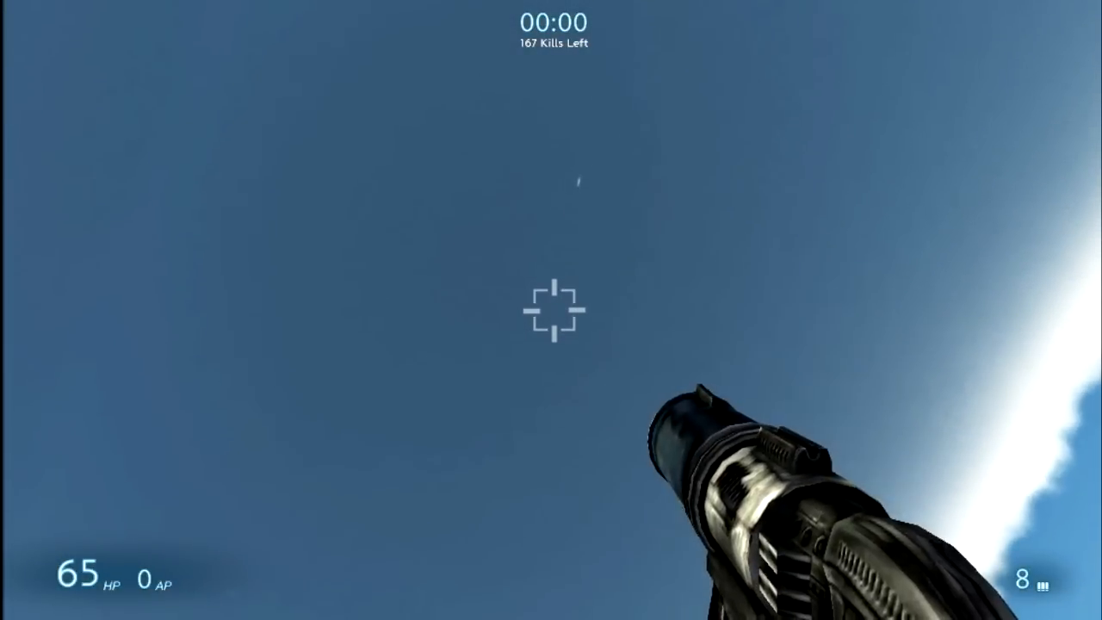
pyautogui.click(551, 310)
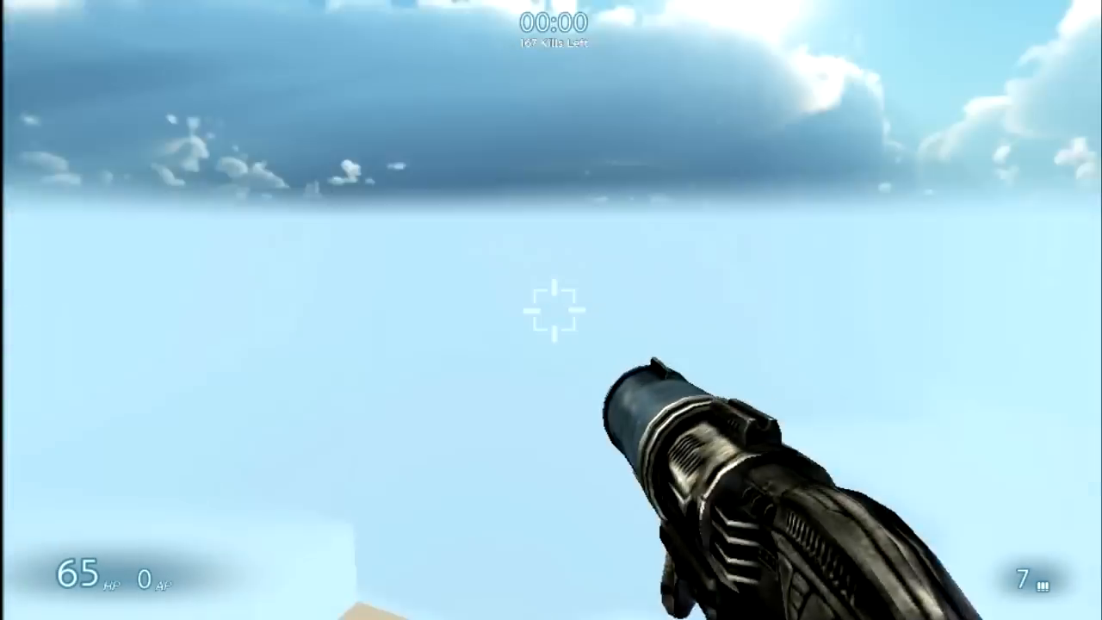